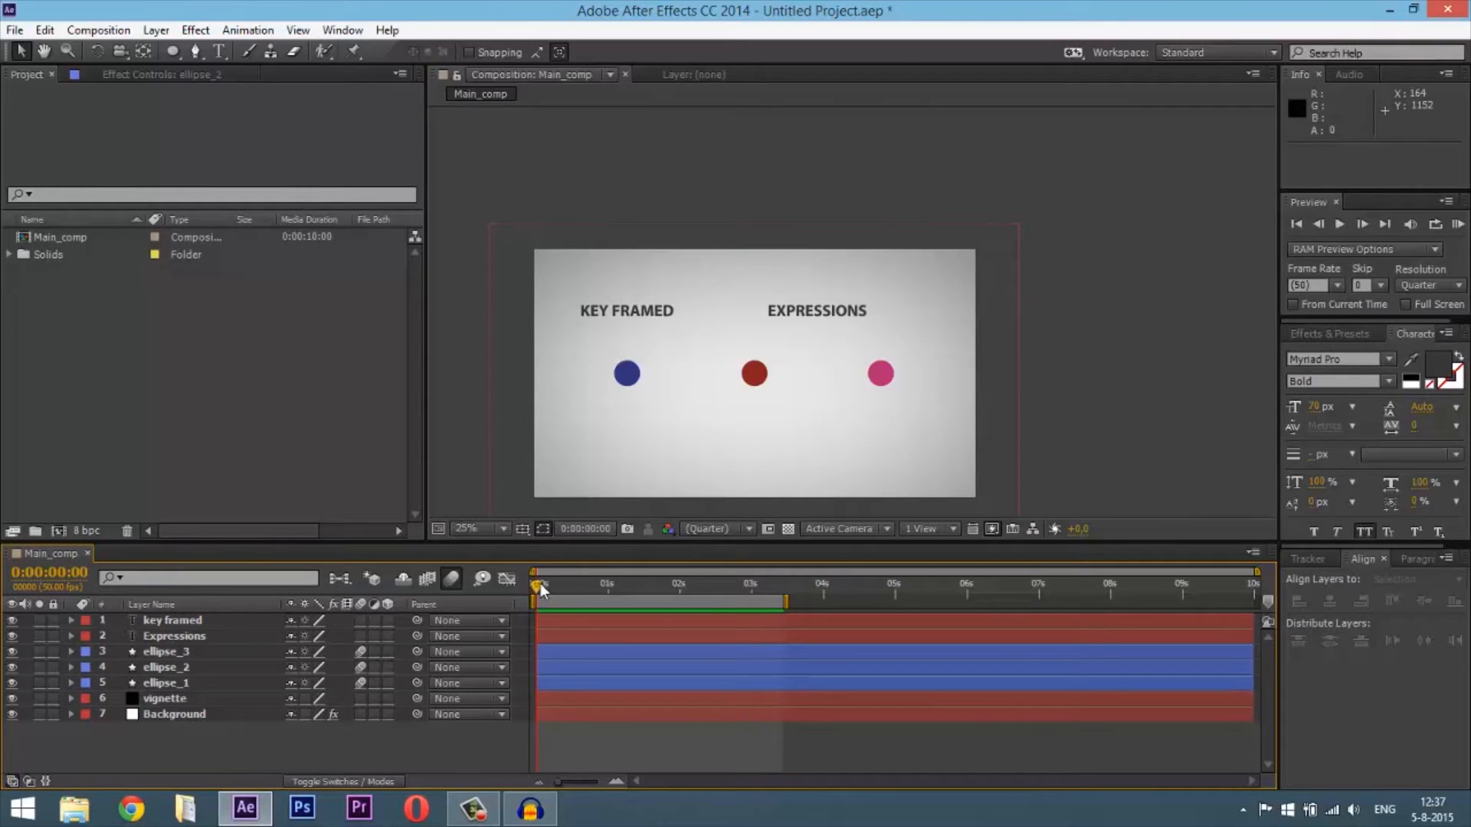
- Scrub the first second of the timeline to preview the red ellipse overshooting and settling
drag(537, 587, 562, 587)
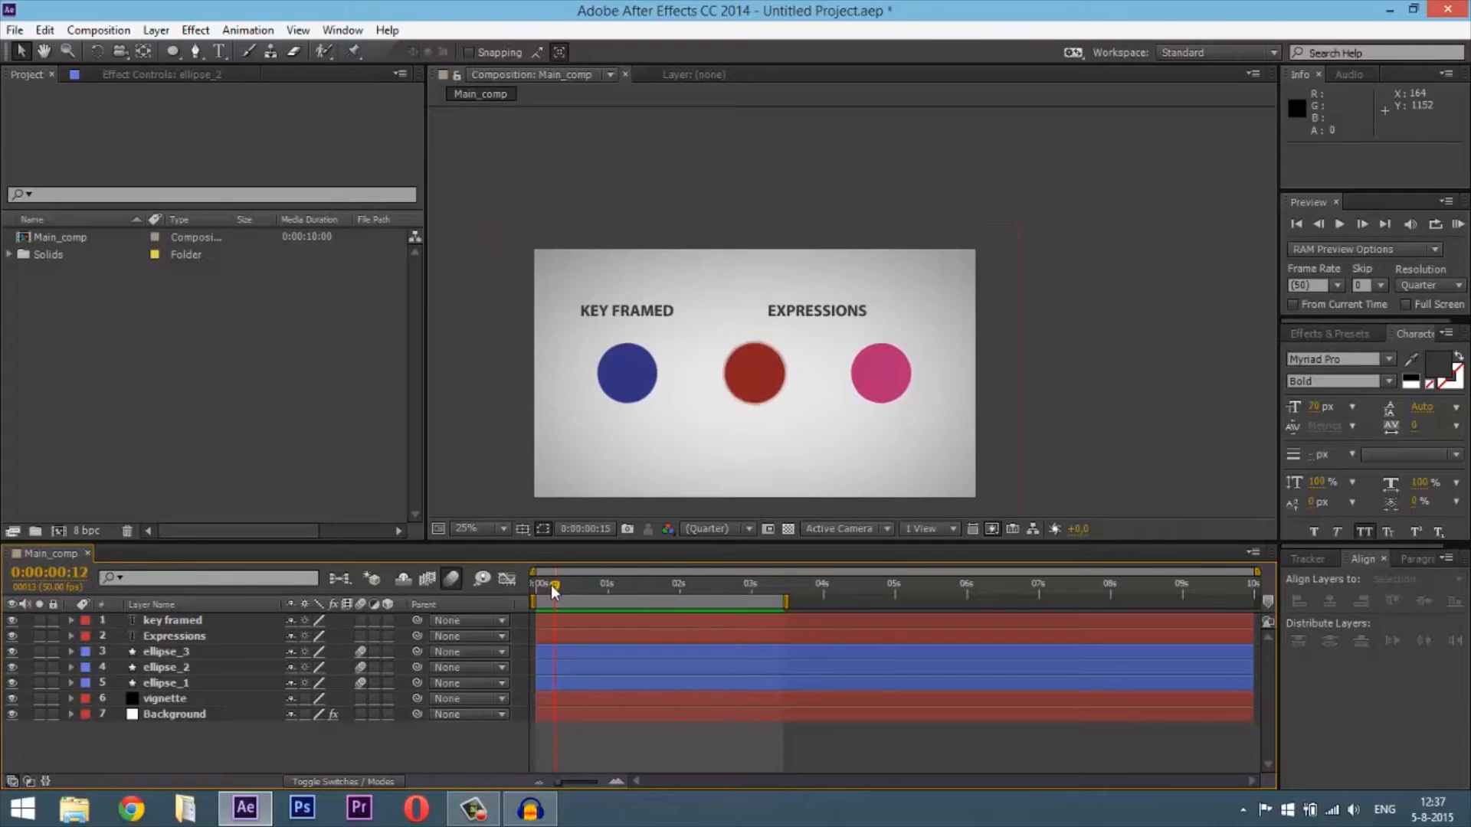
drag(553, 582, 540, 582)
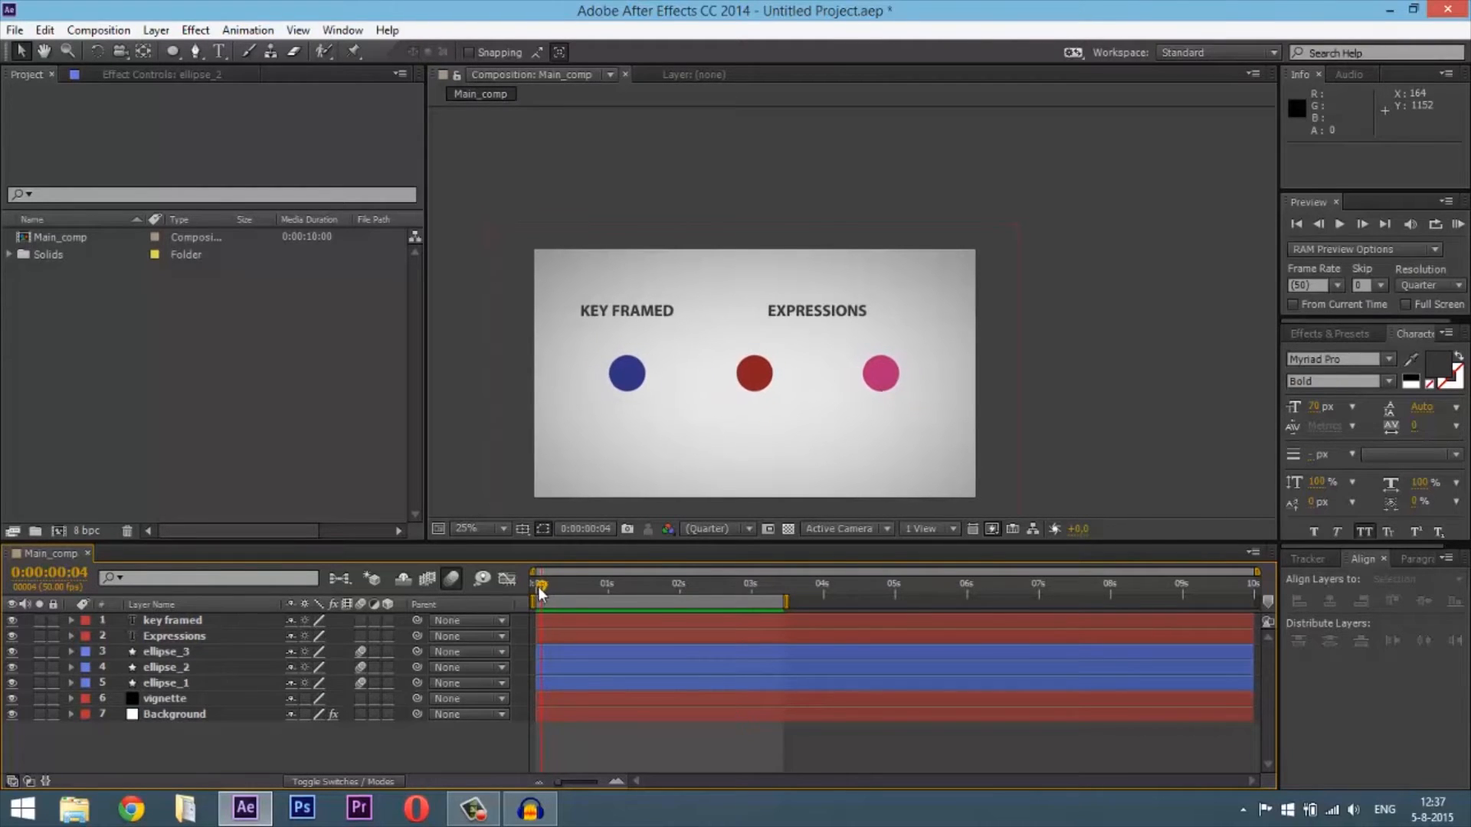
drag(539, 584, 537, 583)
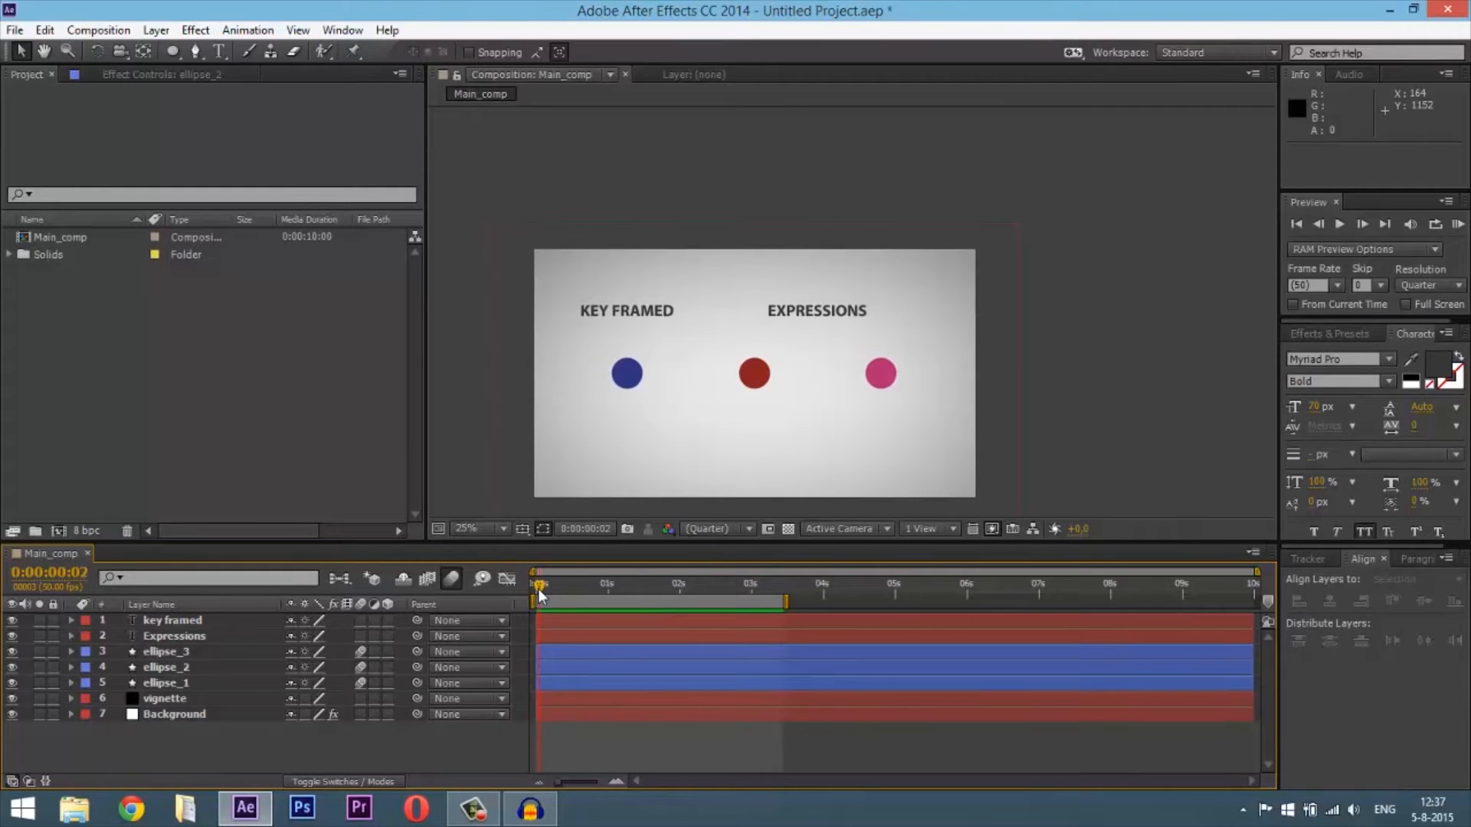
drag(538, 587, 560, 587)
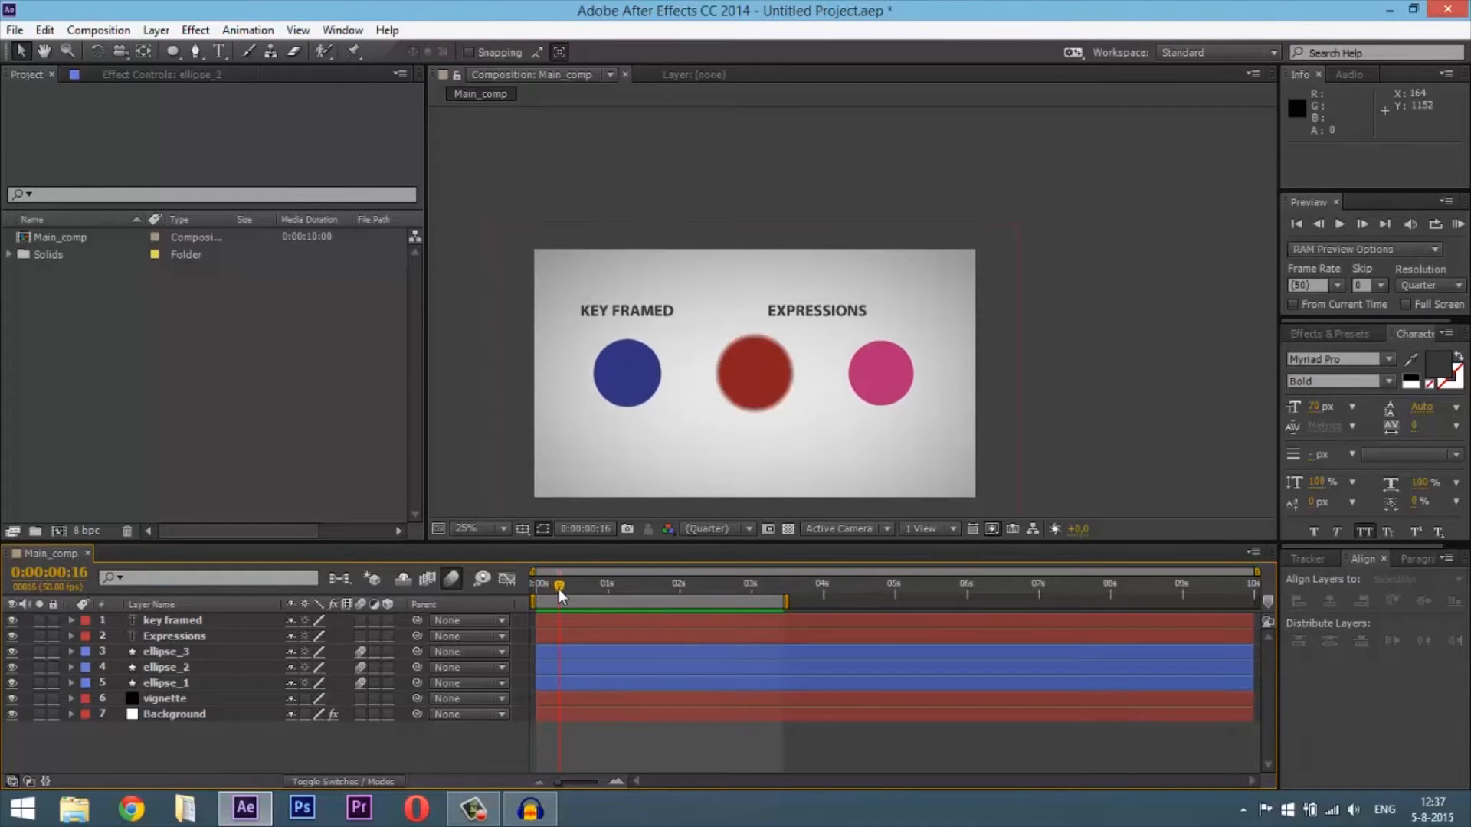
drag(558, 584, 566, 584)
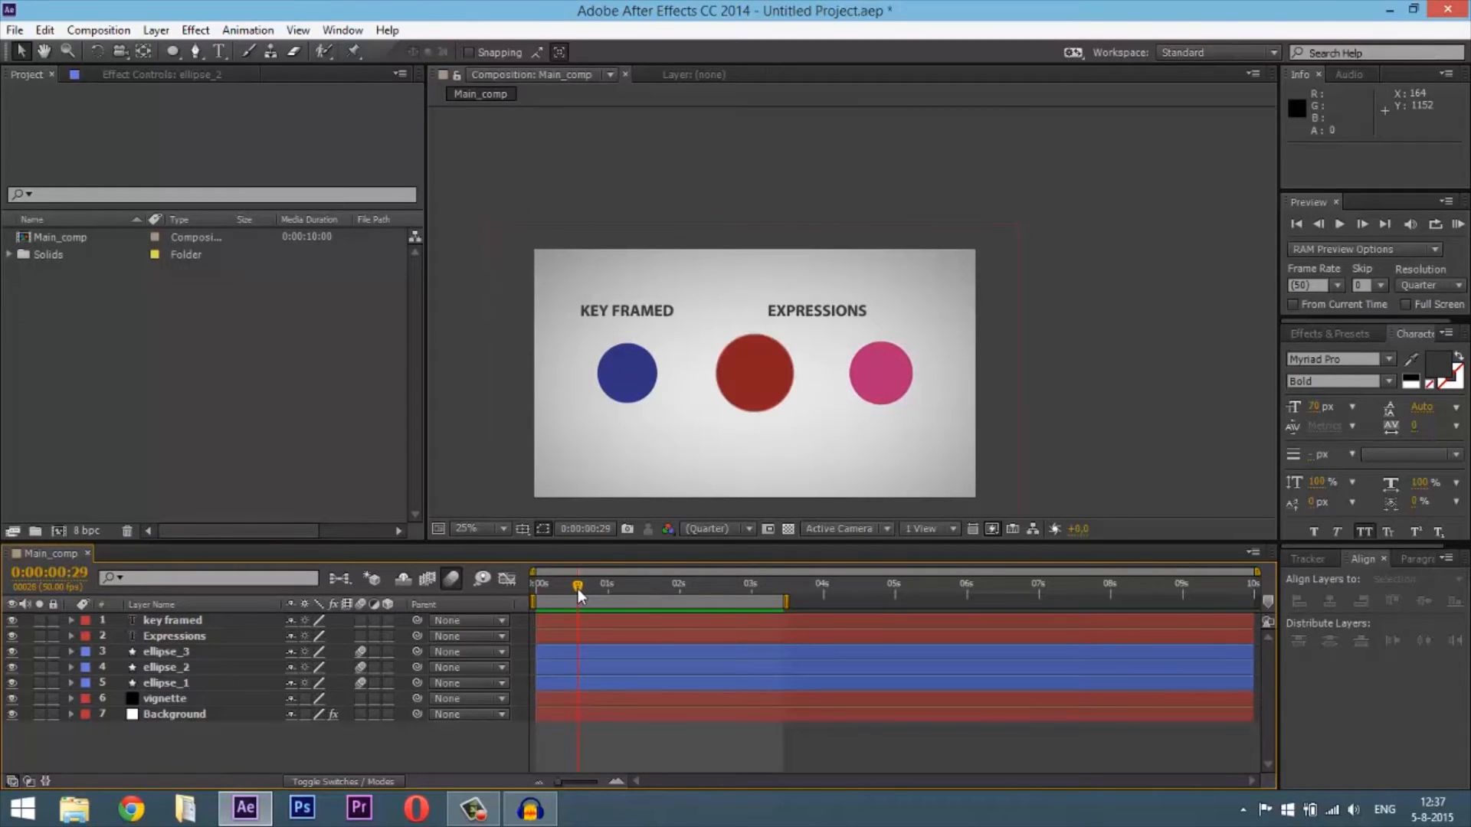
drag(578, 585, 589, 585)
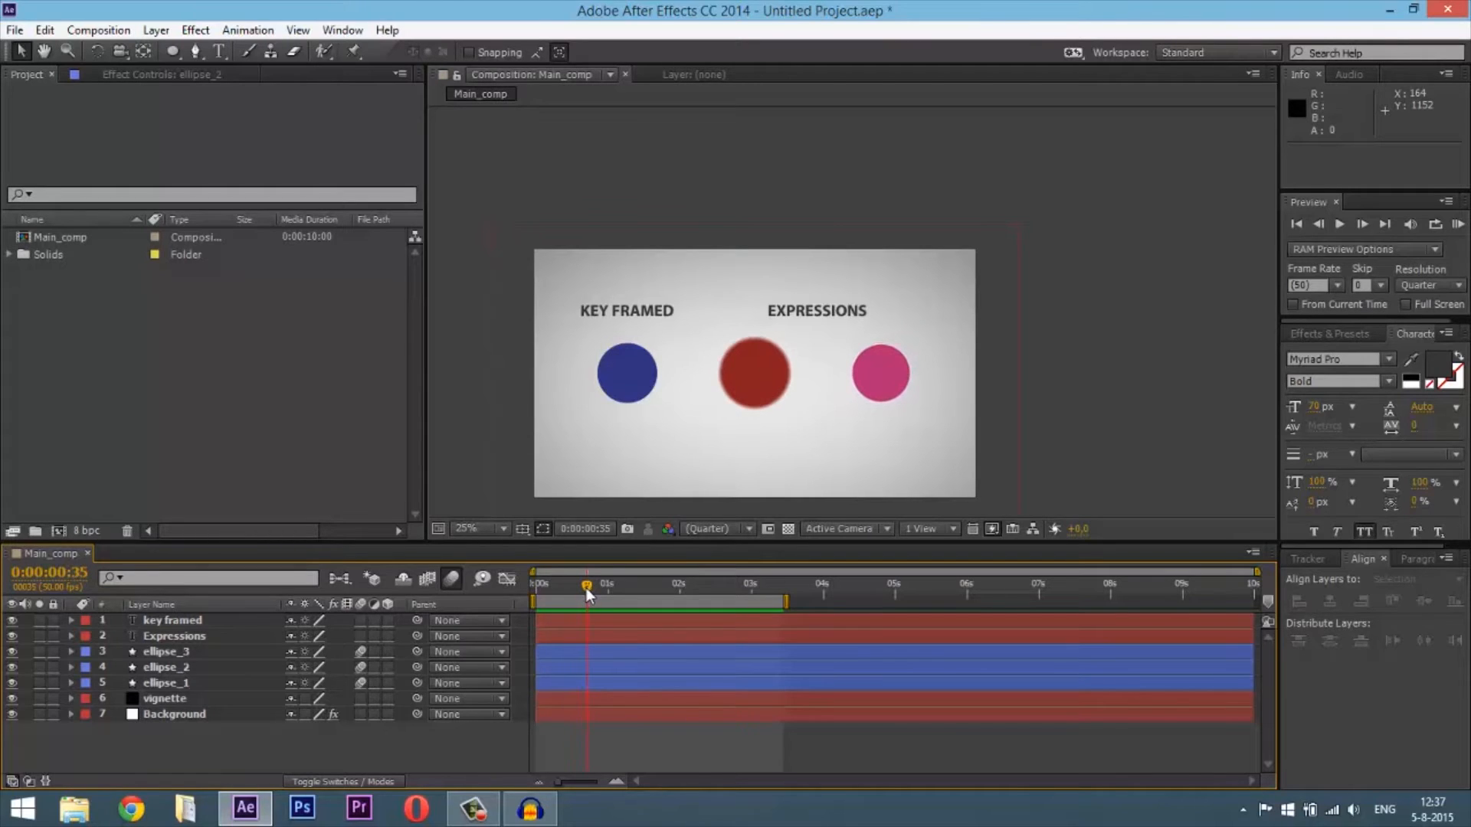
drag(587, 583, 600, 584)
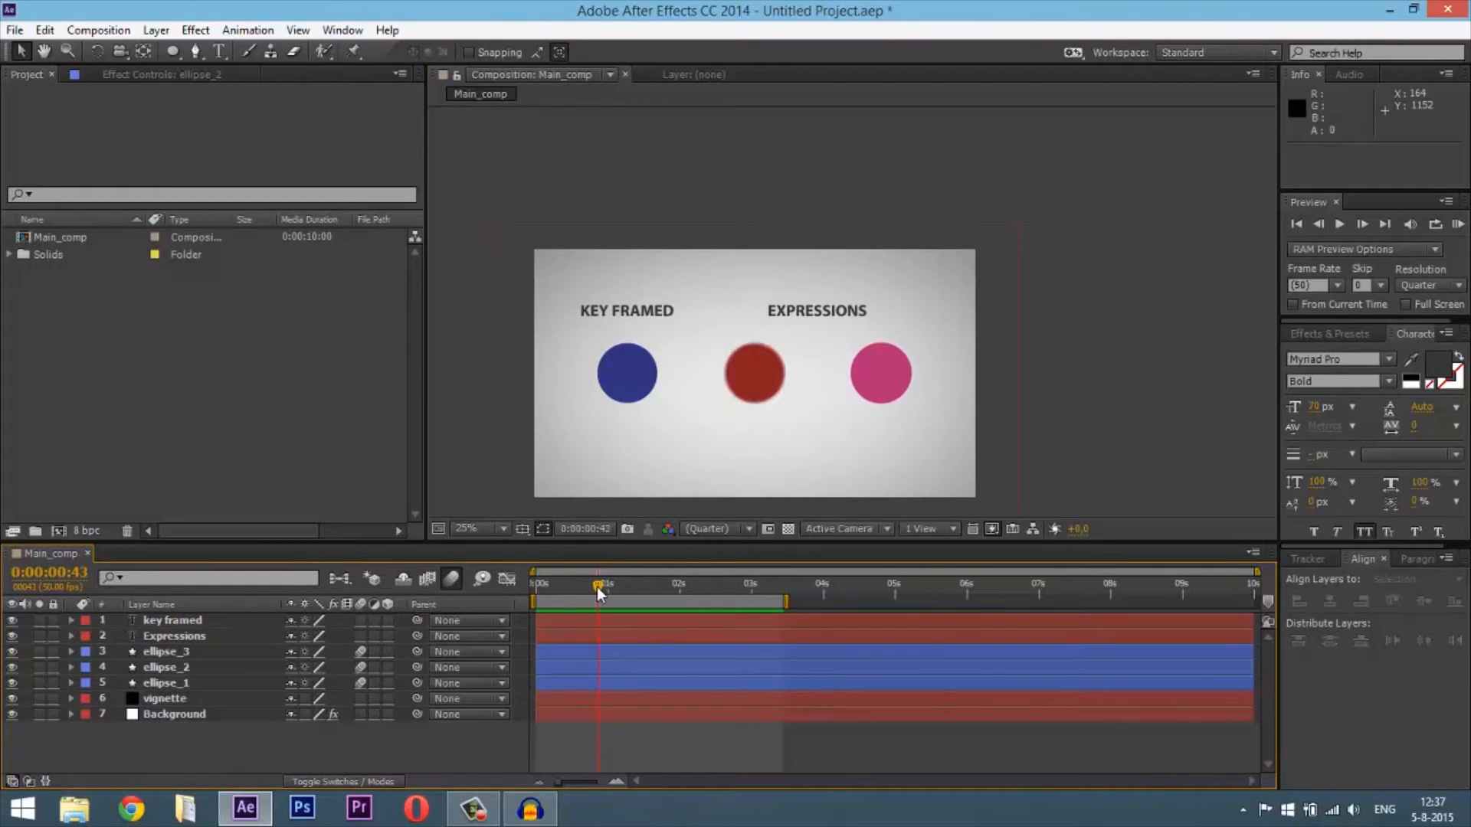
drag(601, 591, 610, 591)
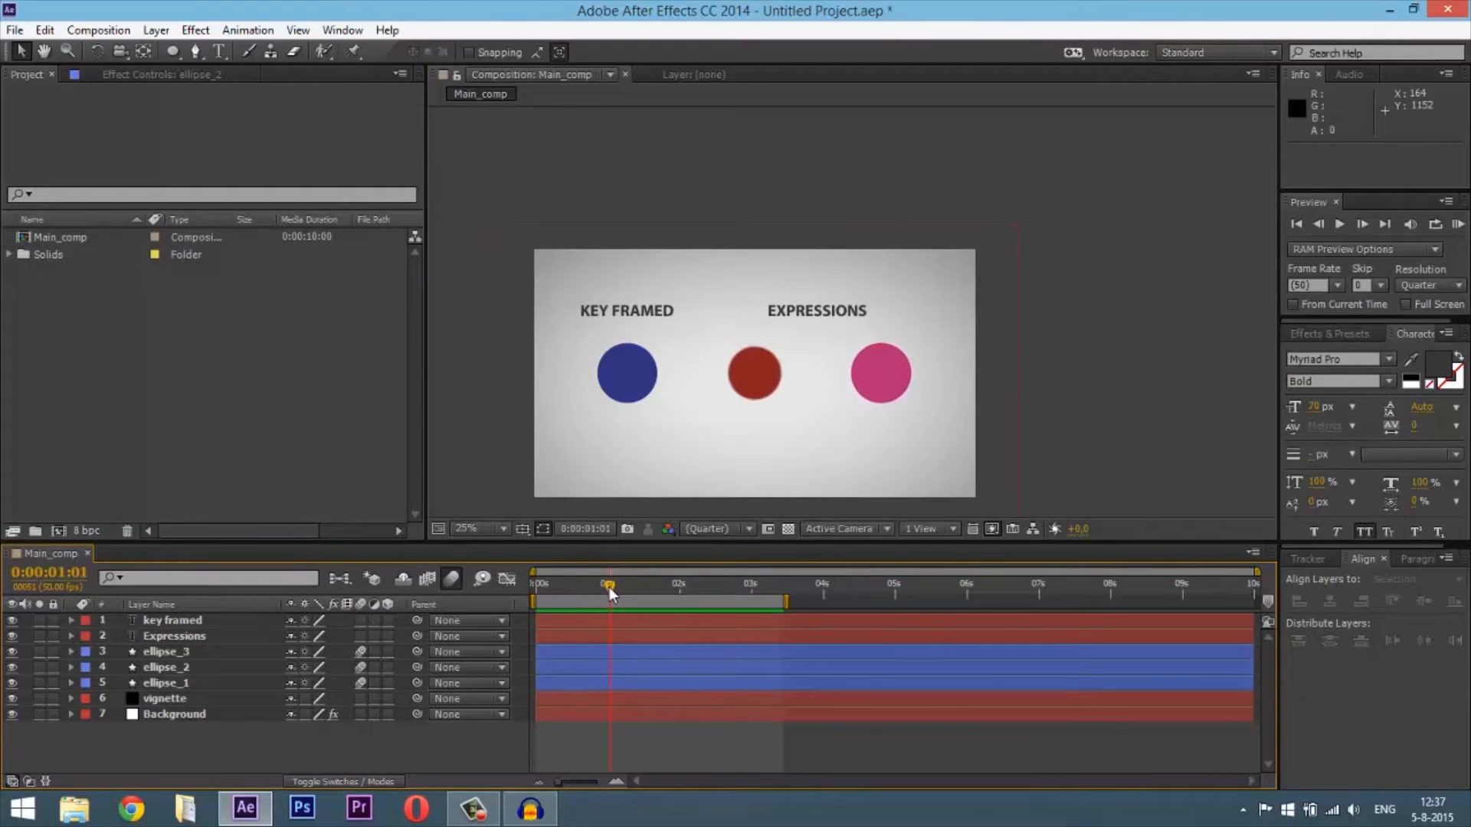
drag(608, 584, 619, 583)
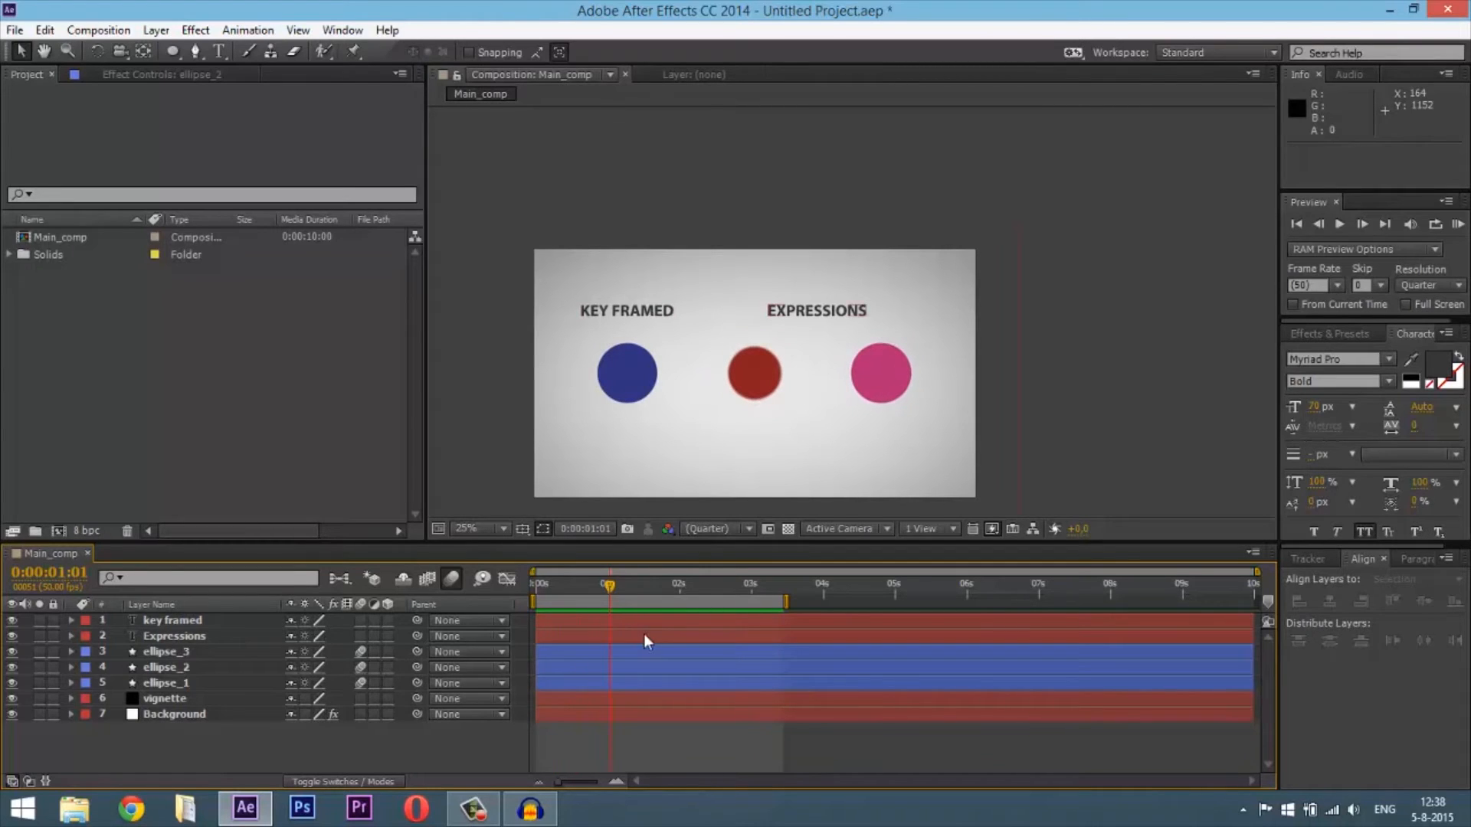
- Compare the blue ellipse's Scale keyframes, then edit the red ellipse's bounce expression values
click(169, 683)
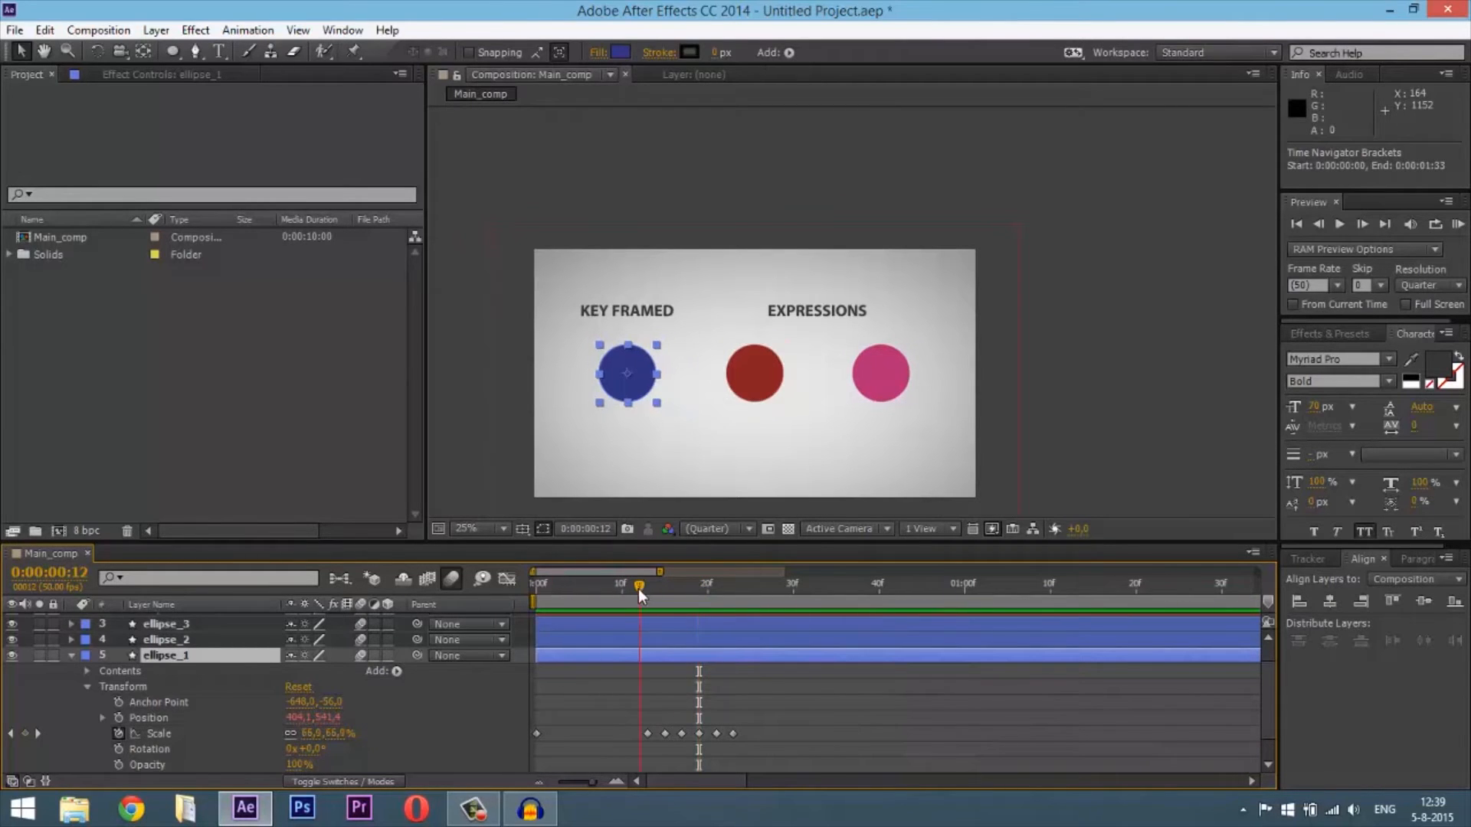
drag(637, 586, 645, 587)
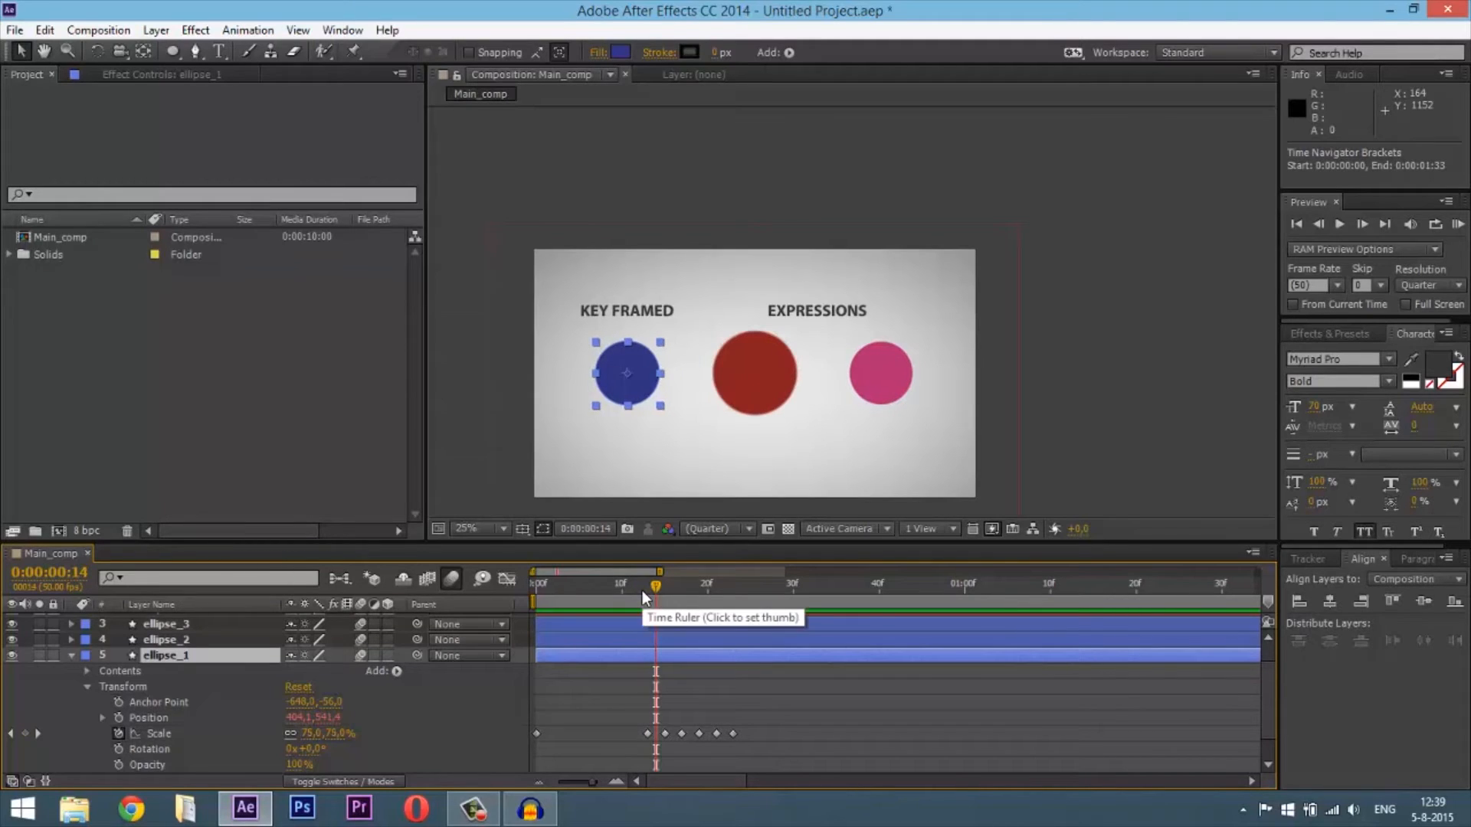
click(647, 584)
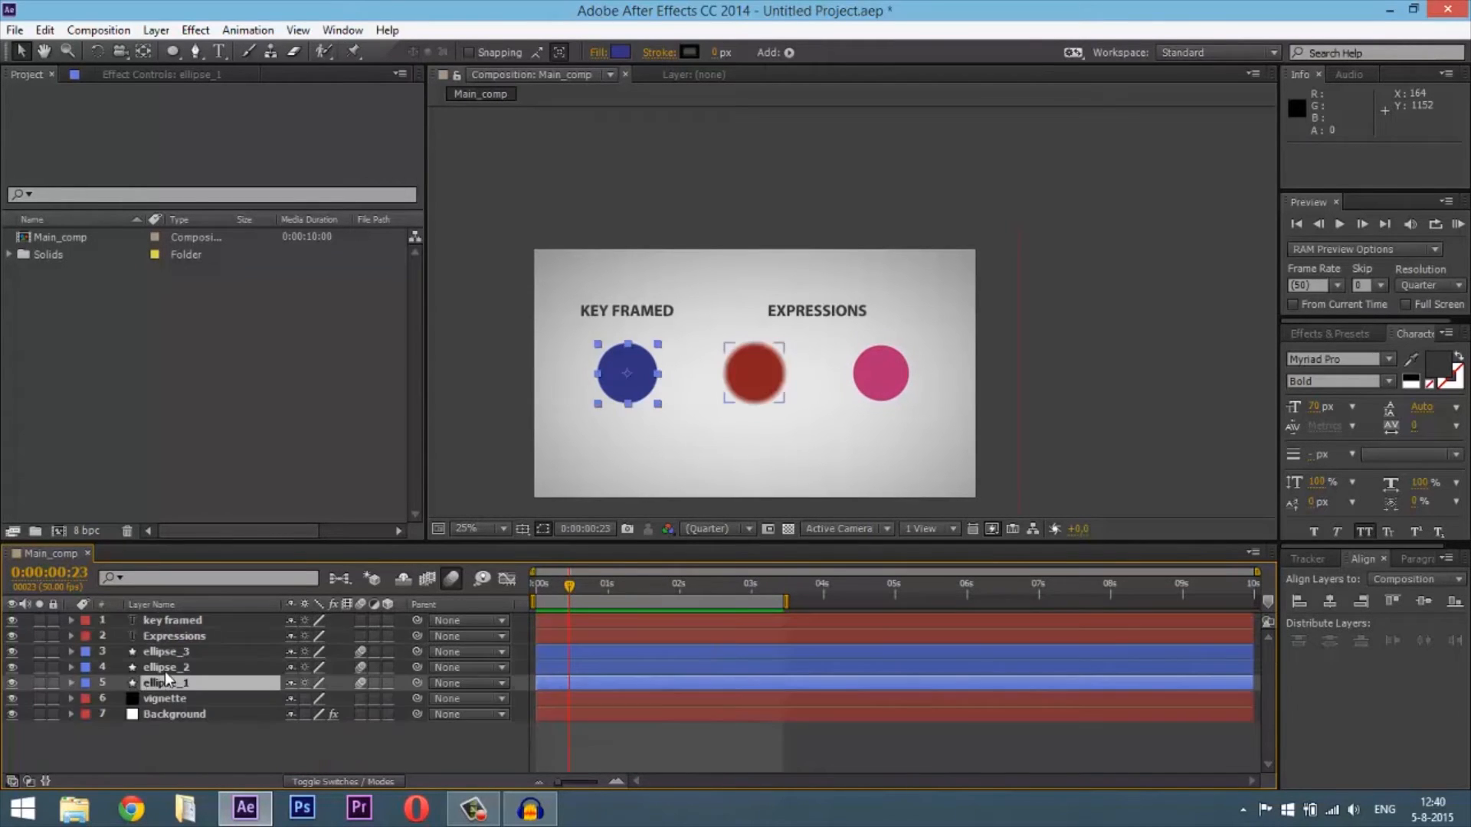
click(167, 666)
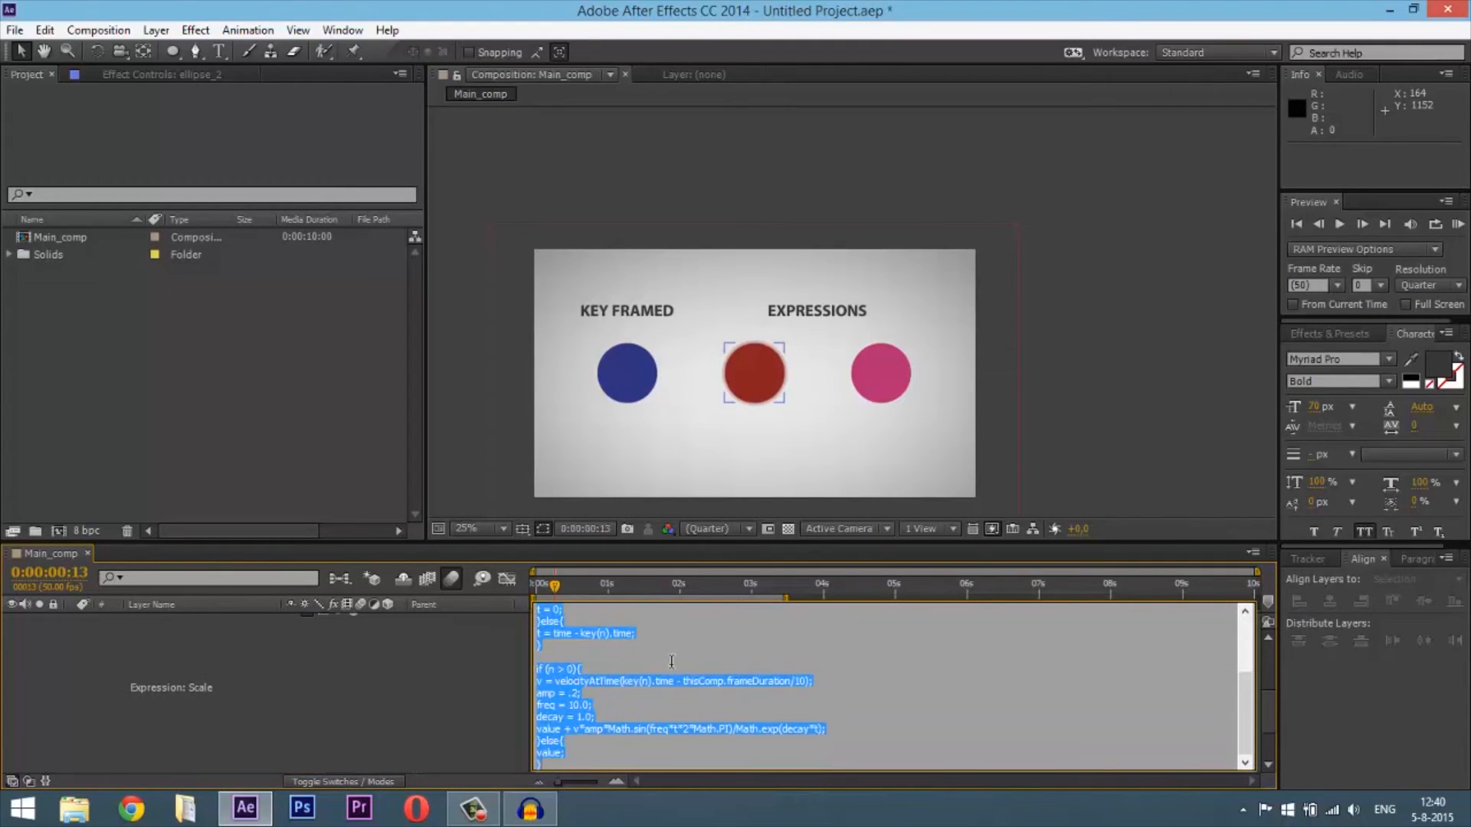
click(671, 662)
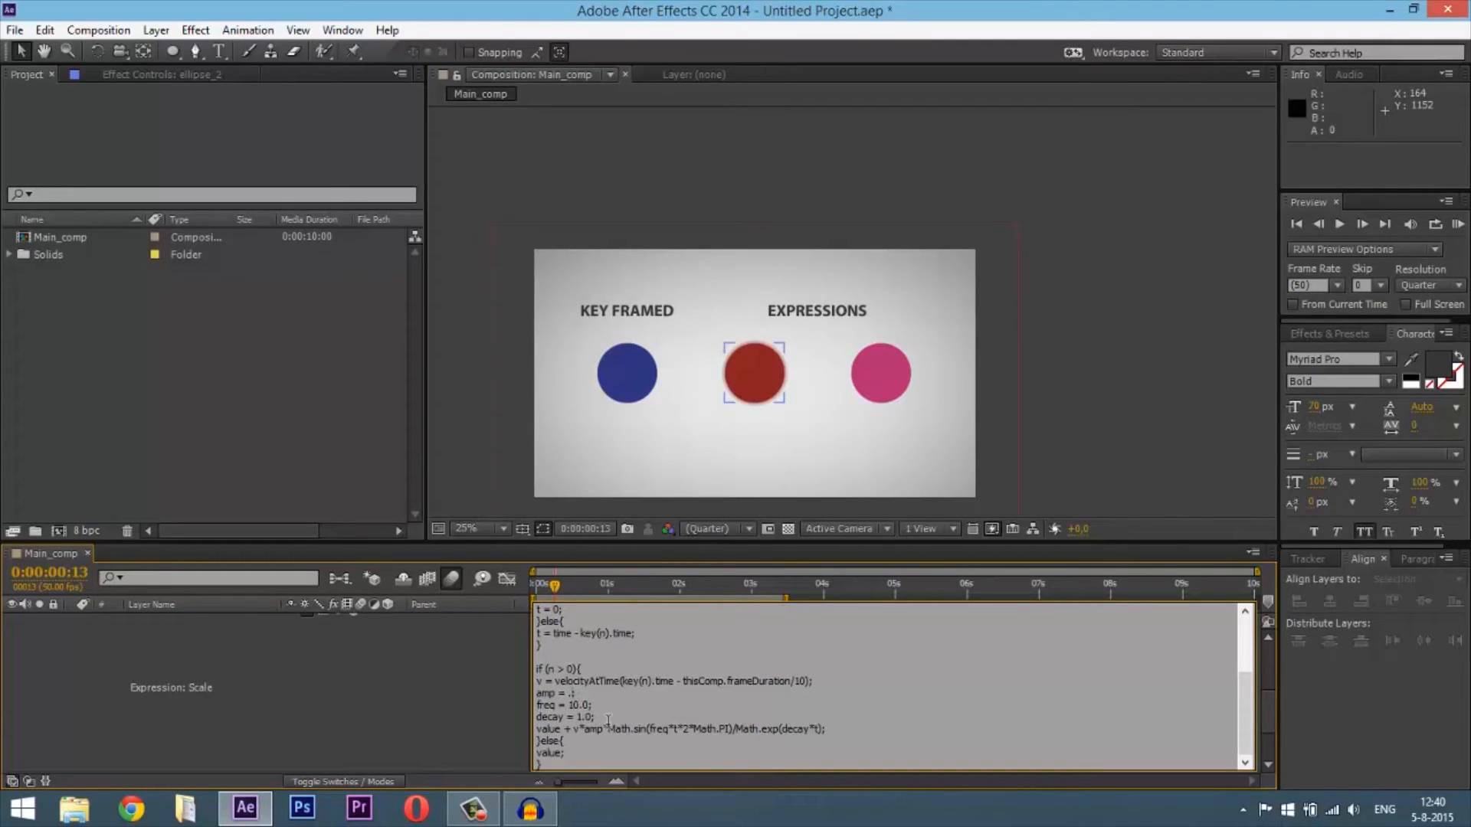
text(8)
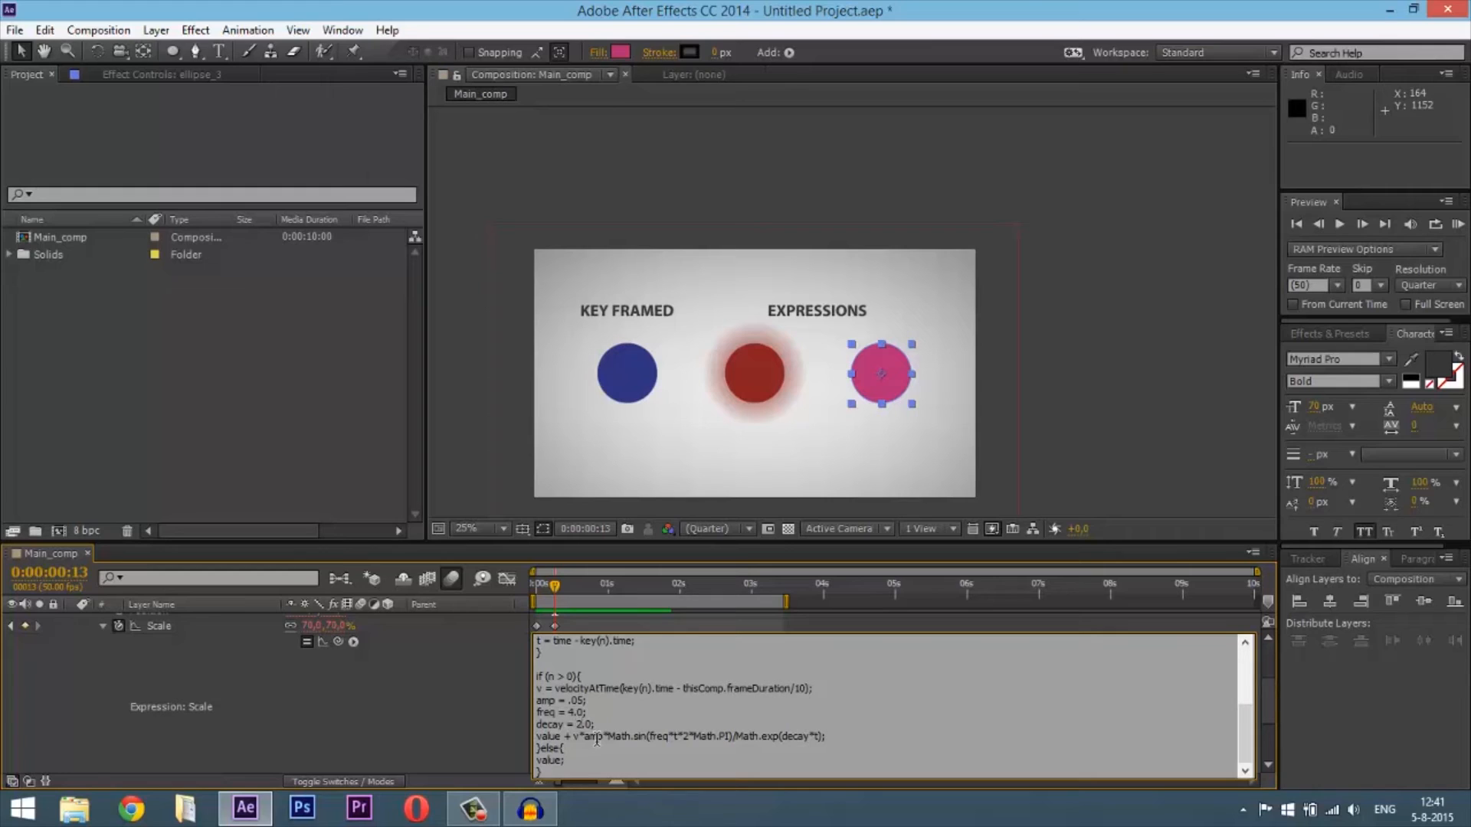
- Enter 8.0 in the pink ellipse's Scale expression and check the bounce later in time
text(8.0)
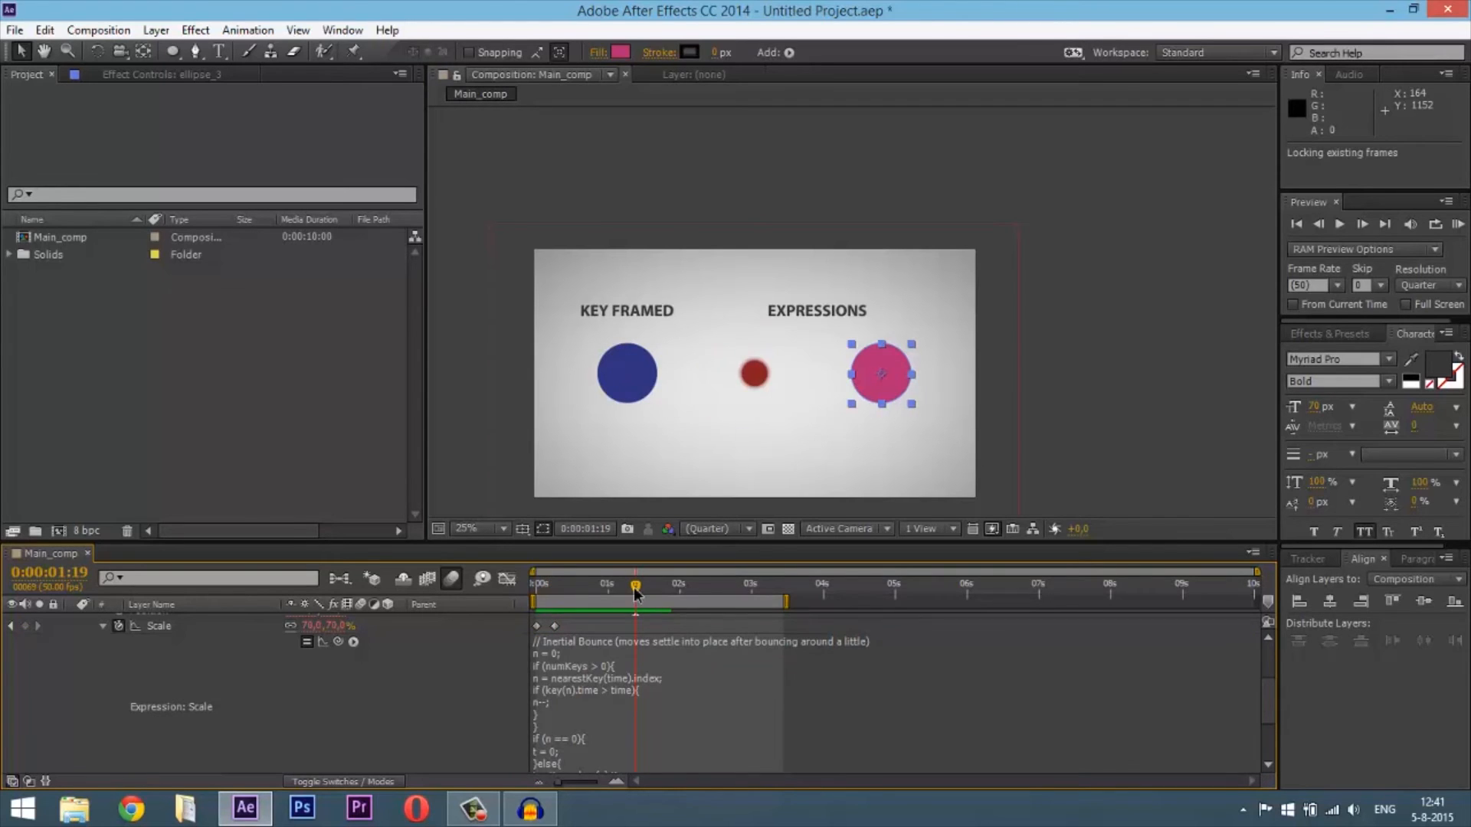
click(1384, 224)
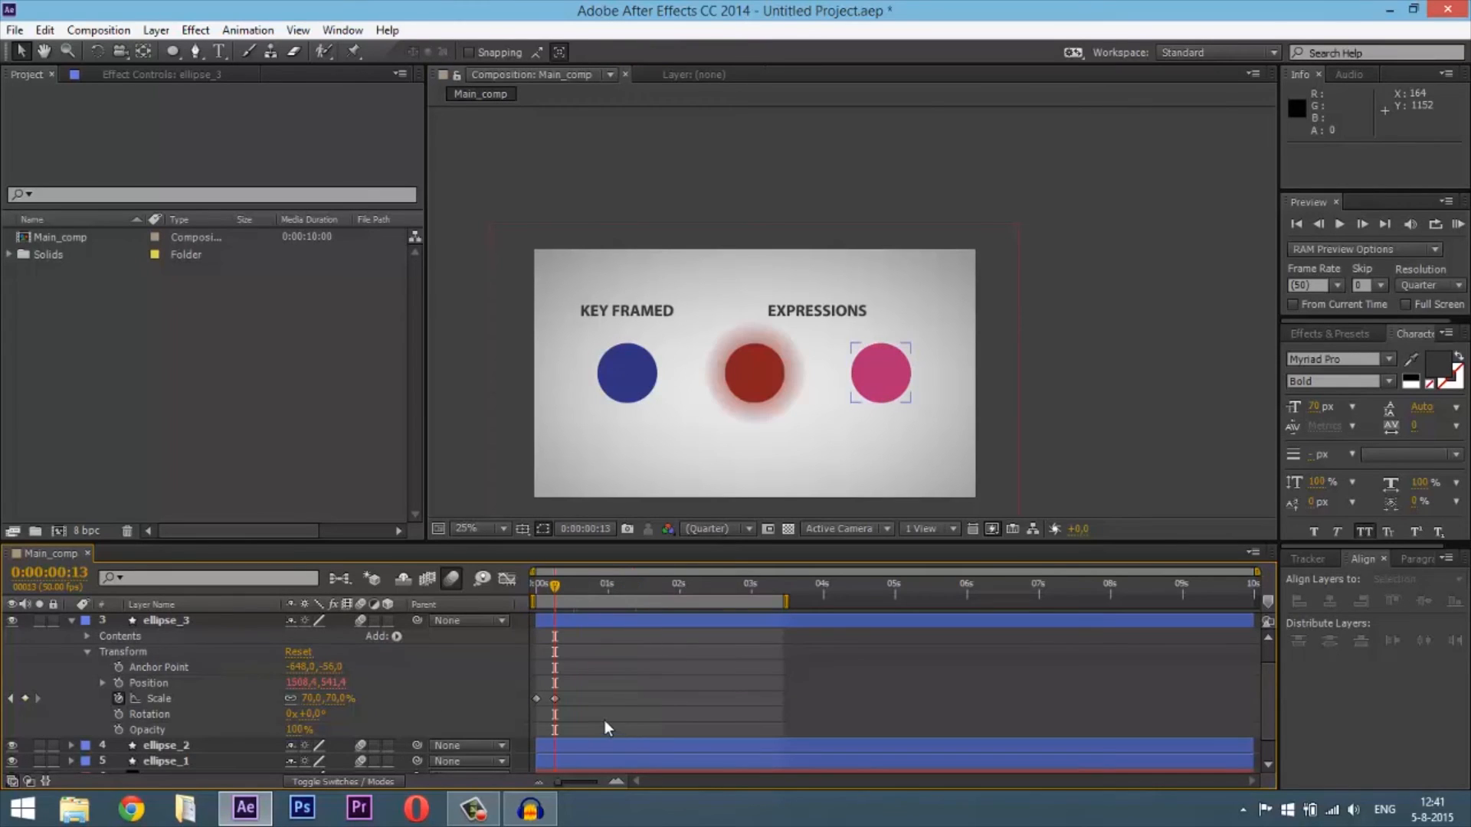
mouse_move(601, 702)
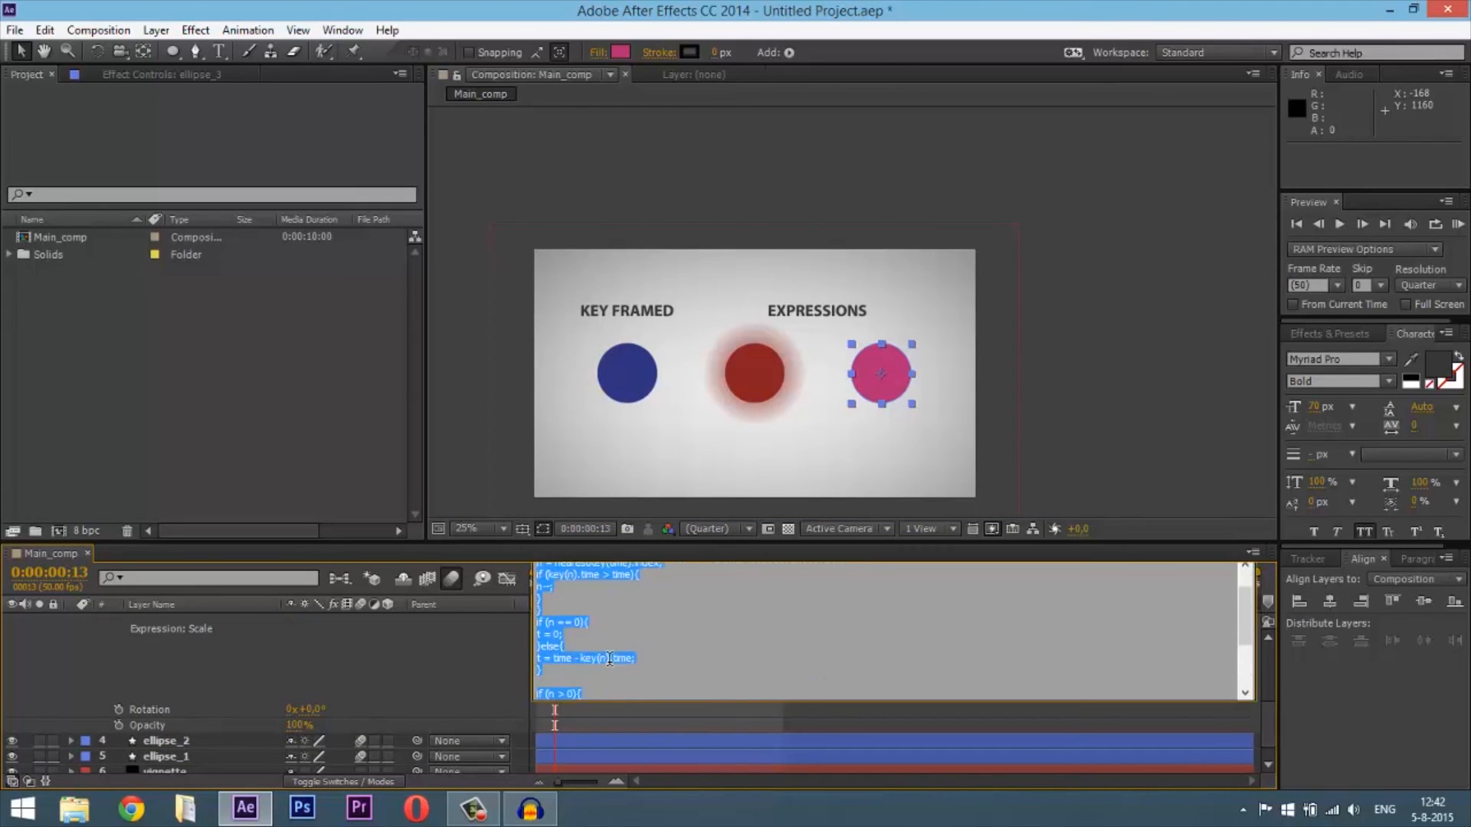
- Finish editing the pink ellipse's expression, leaving all seven Main_comp layers collapsed
click(70, 652)
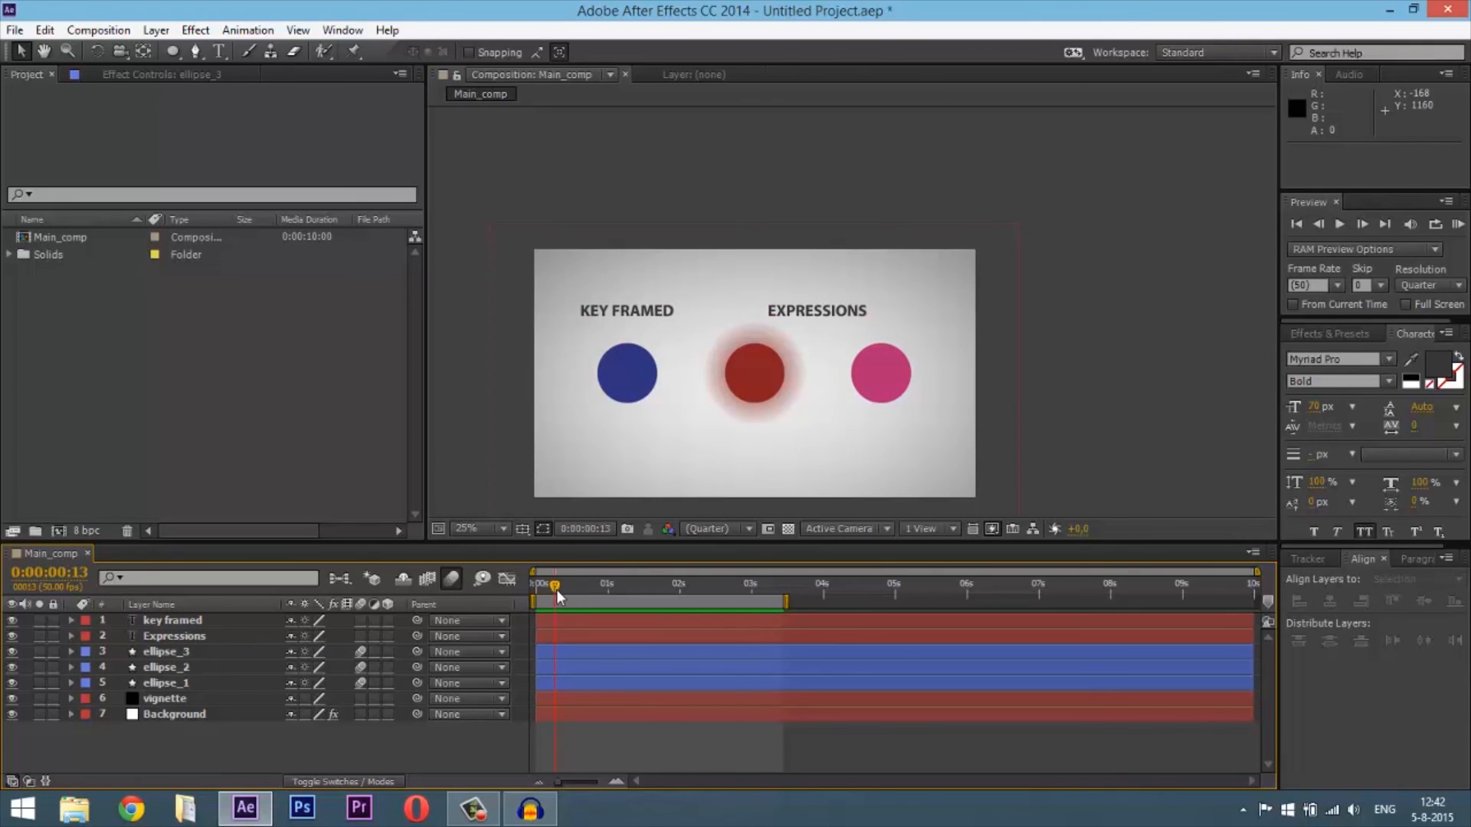
mouse_move(555, 587)
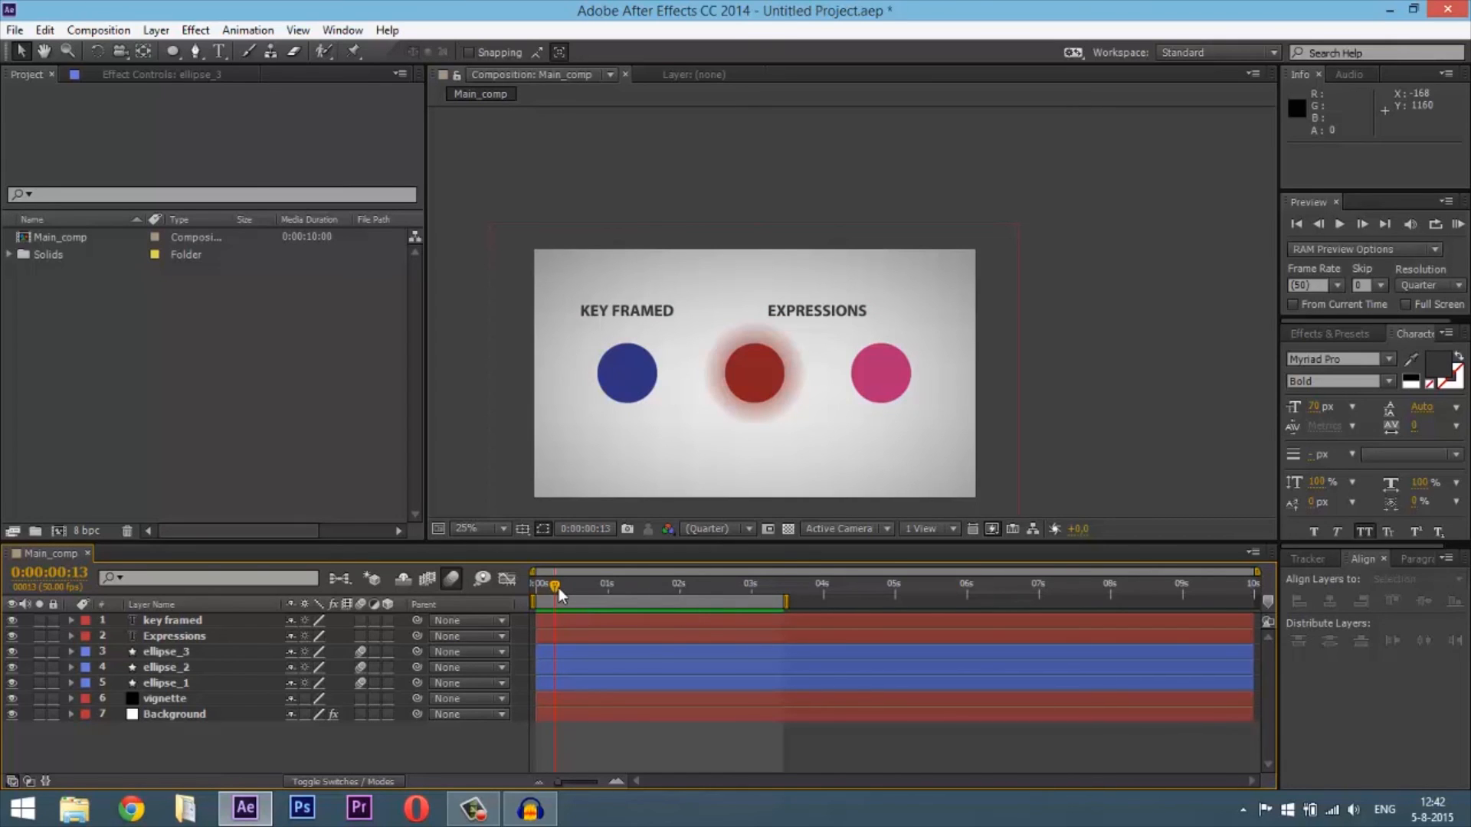
drag(556, 584, 682, 583)
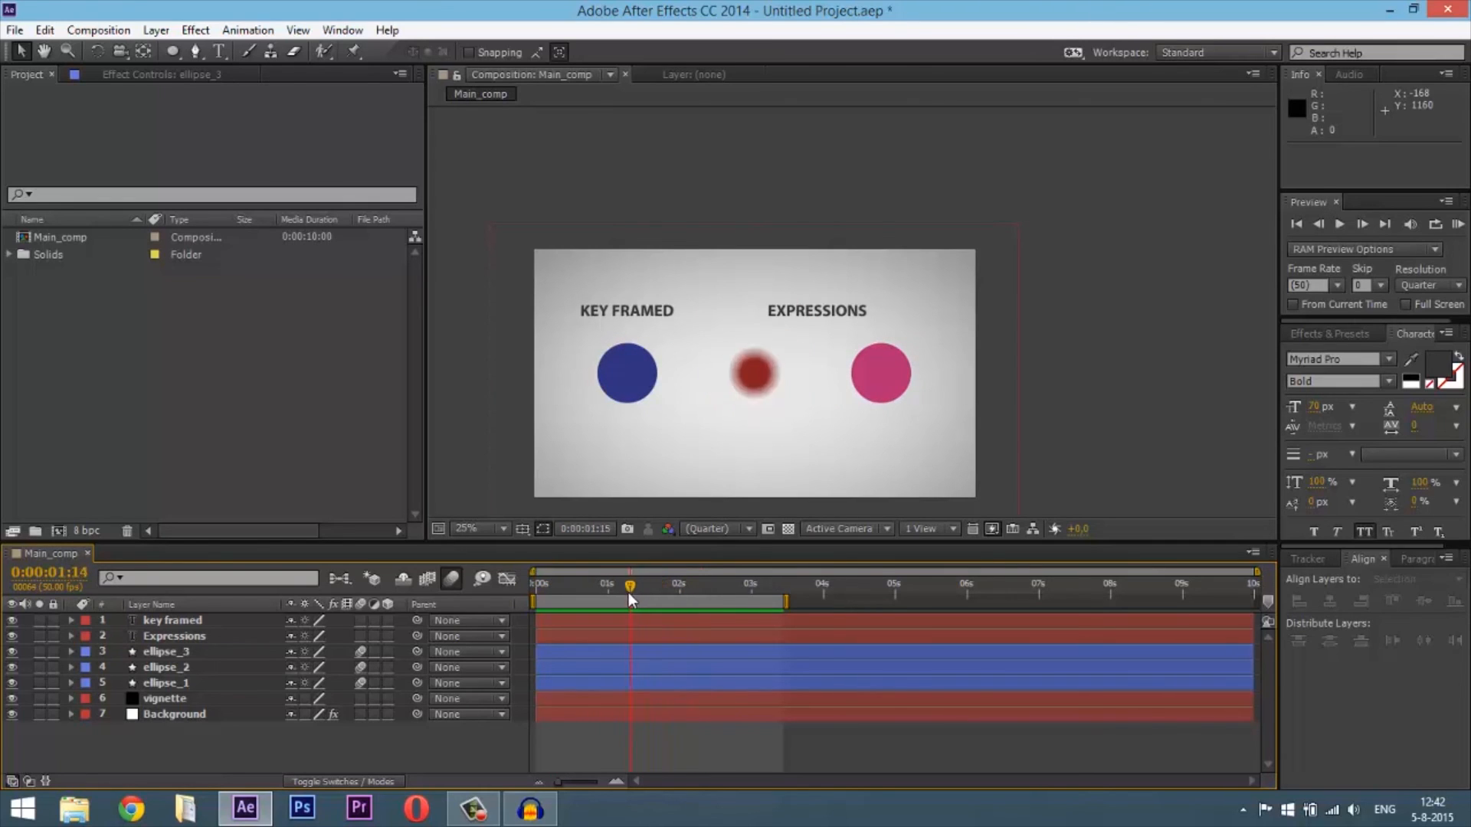
drag(630, 582, 539, 582)
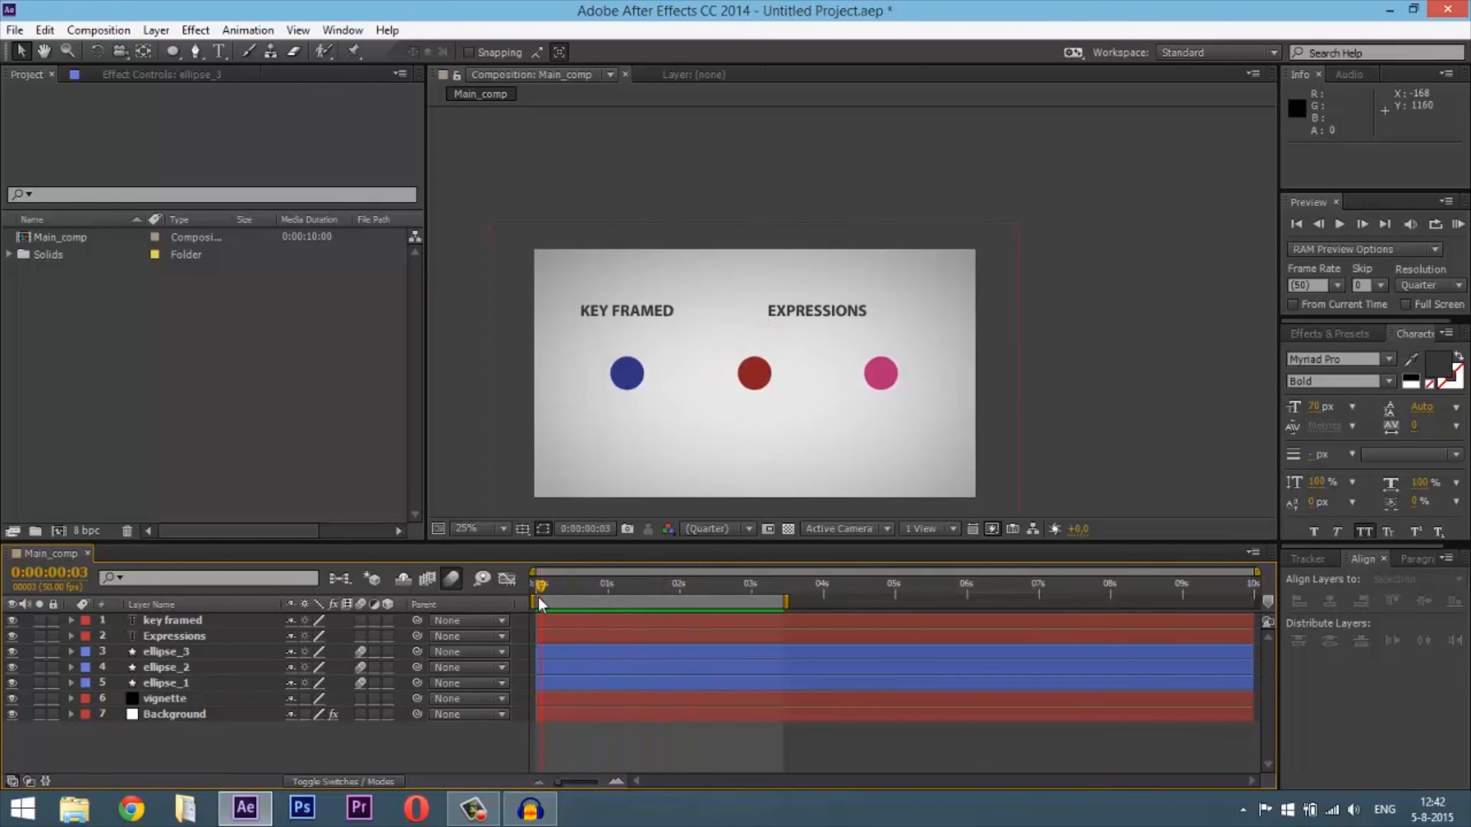
drag(538, 583, 536, 584)
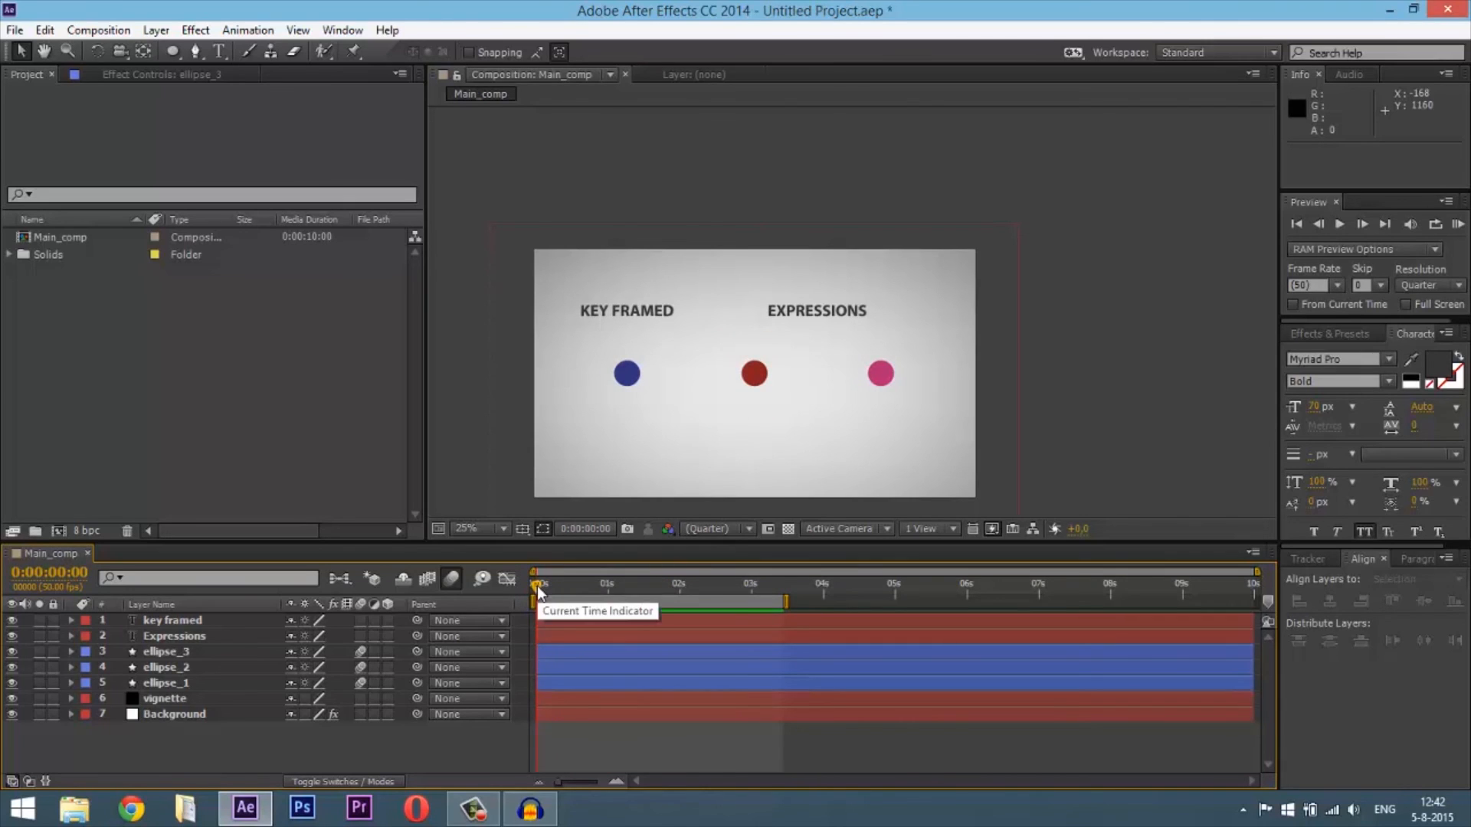
drag(539, 584, 577, 584)
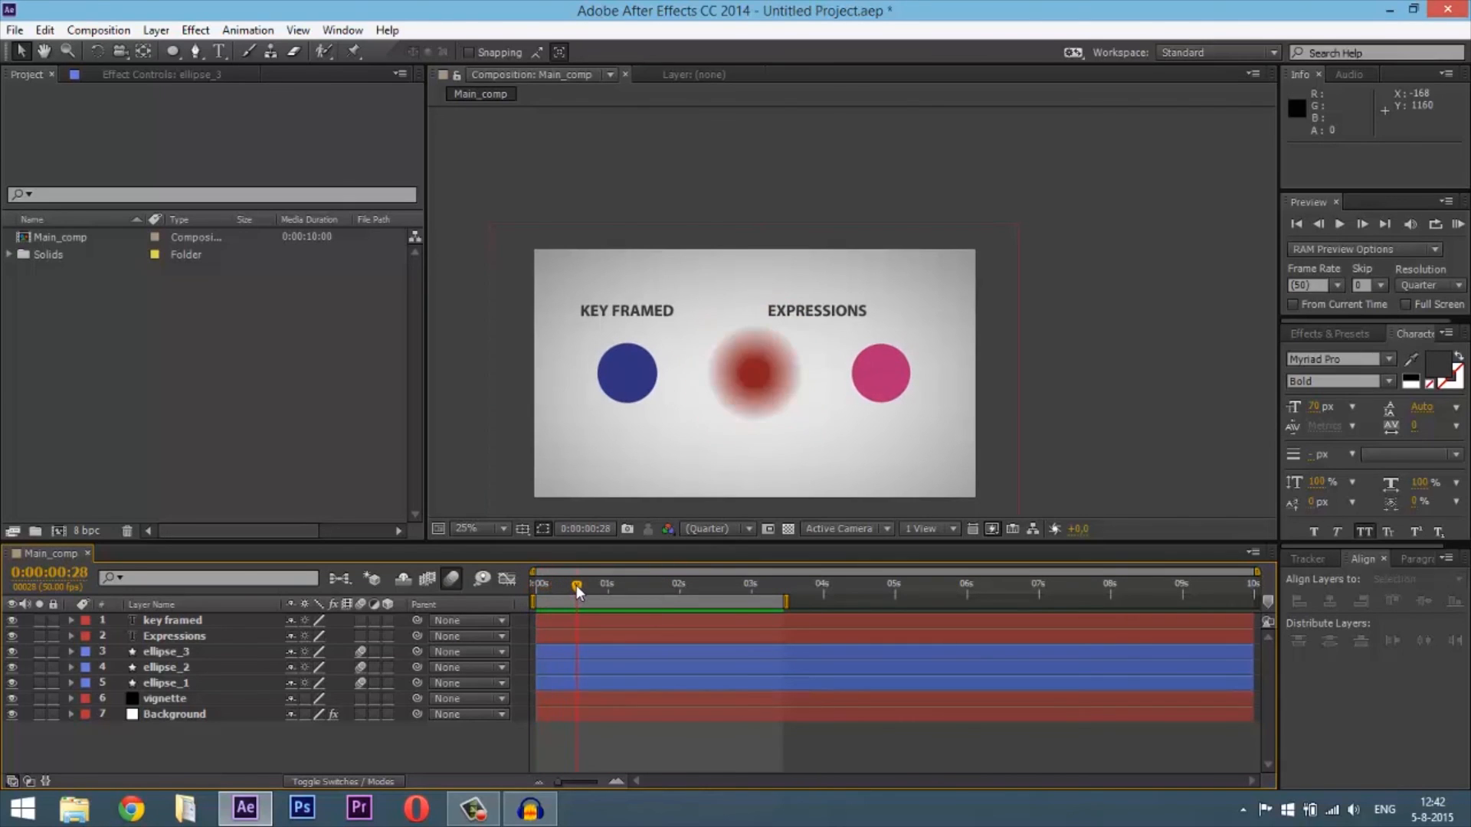
drag(575, 583, 574, 584)
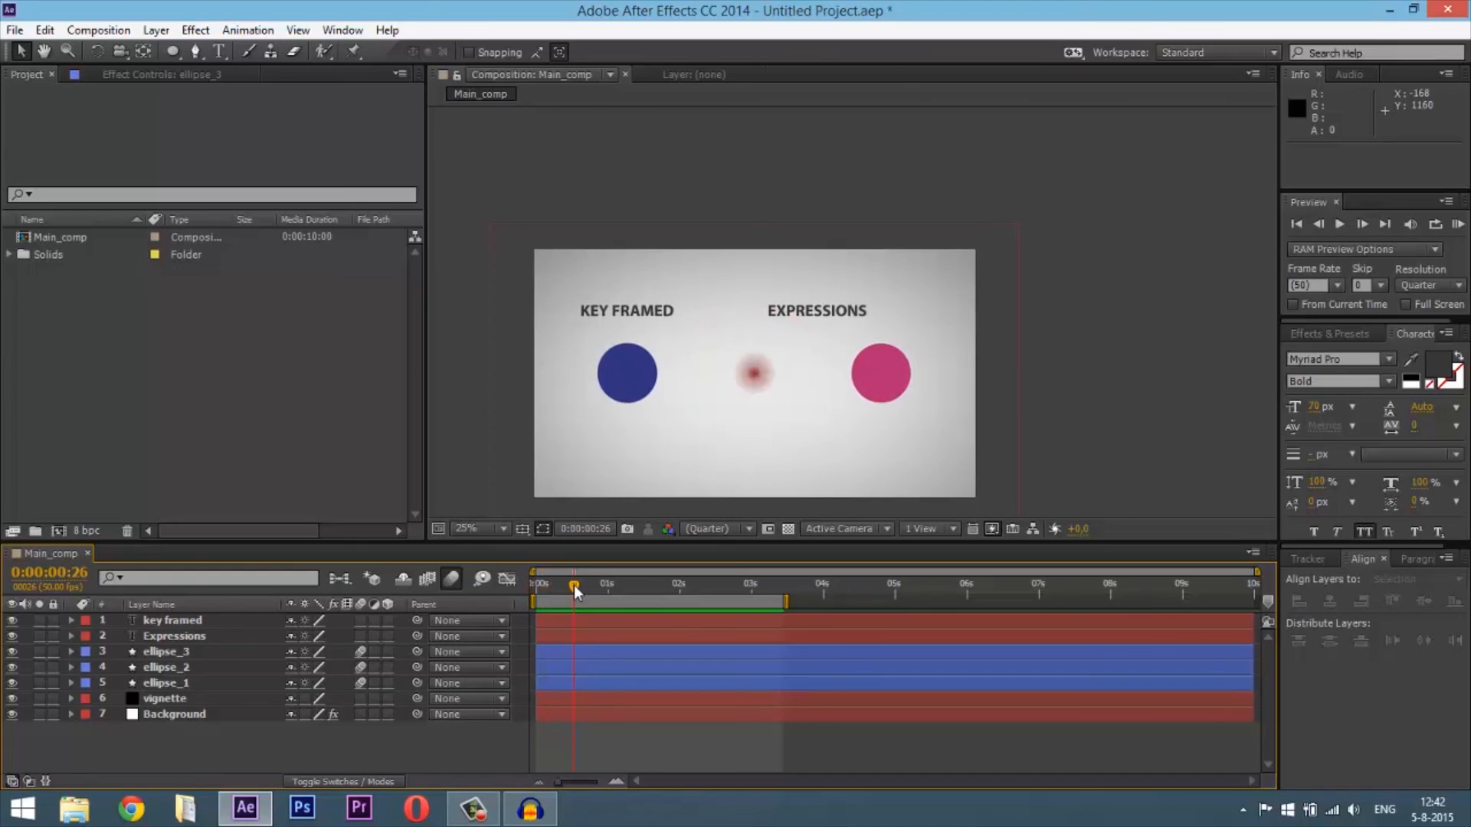